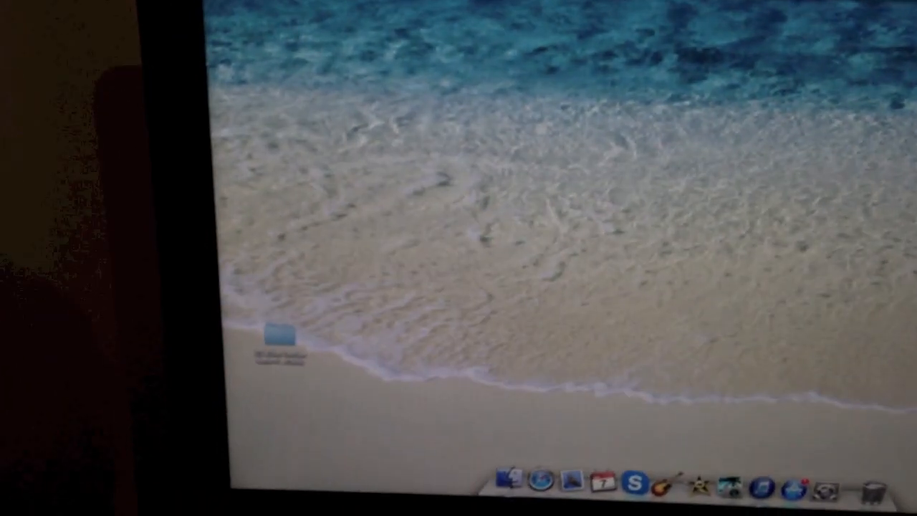
Open the Apple menu from the Finder menu bar to show Sleep, Restart and Shut Down
click(122, 16)
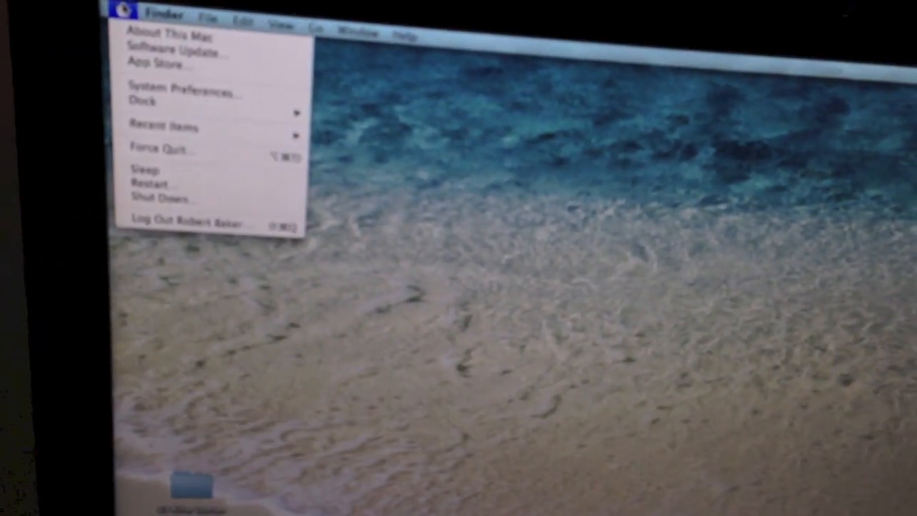